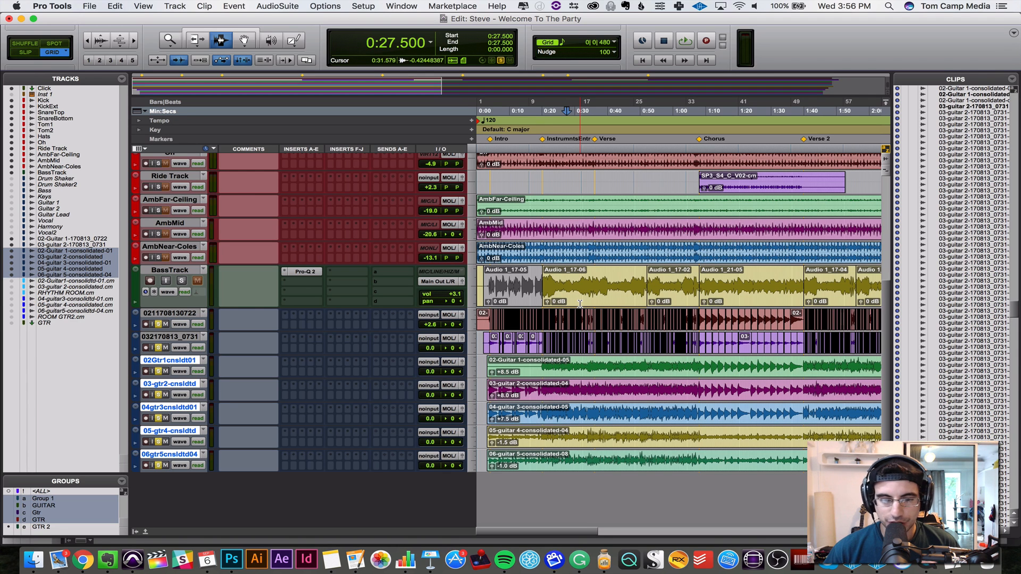
Step: Glance at the AudioSuite plug-in menu and dismiss it without choosing anything
click(276, 7)
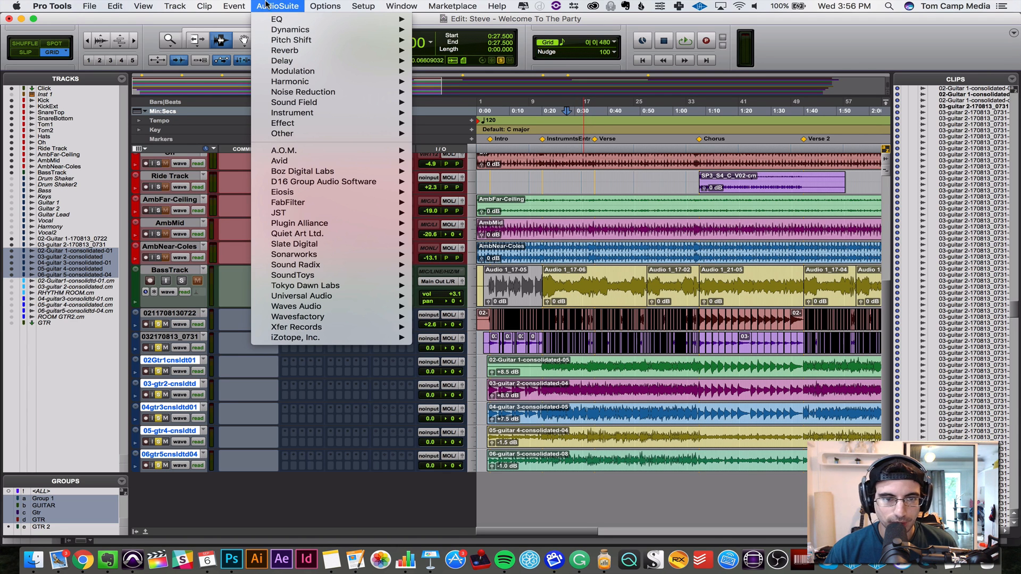
click(325, 6)
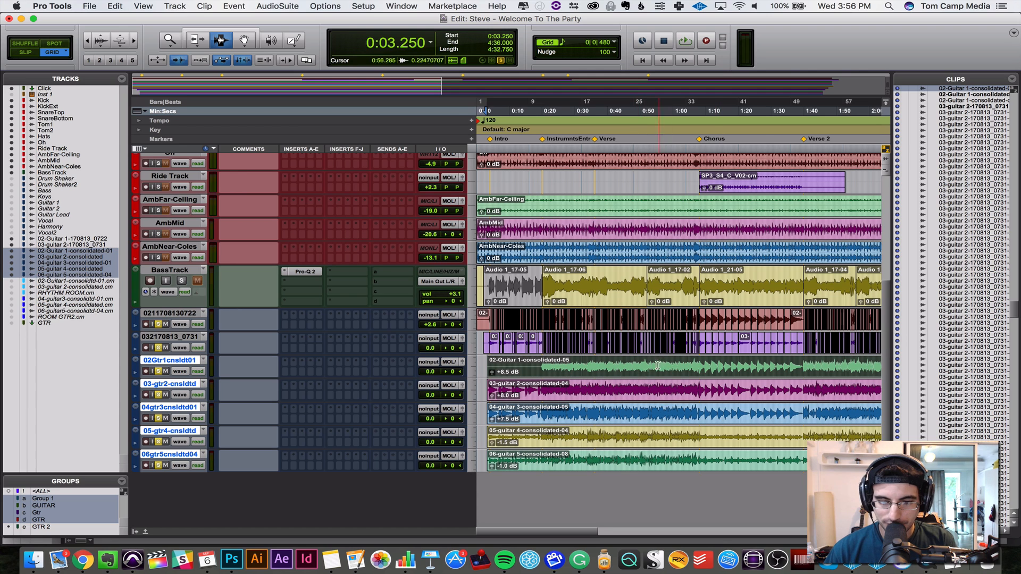
Step: Launch Beat Detective from the Event menu and analyze the first guitar track for 1/16-note triggers
click(234, 6)
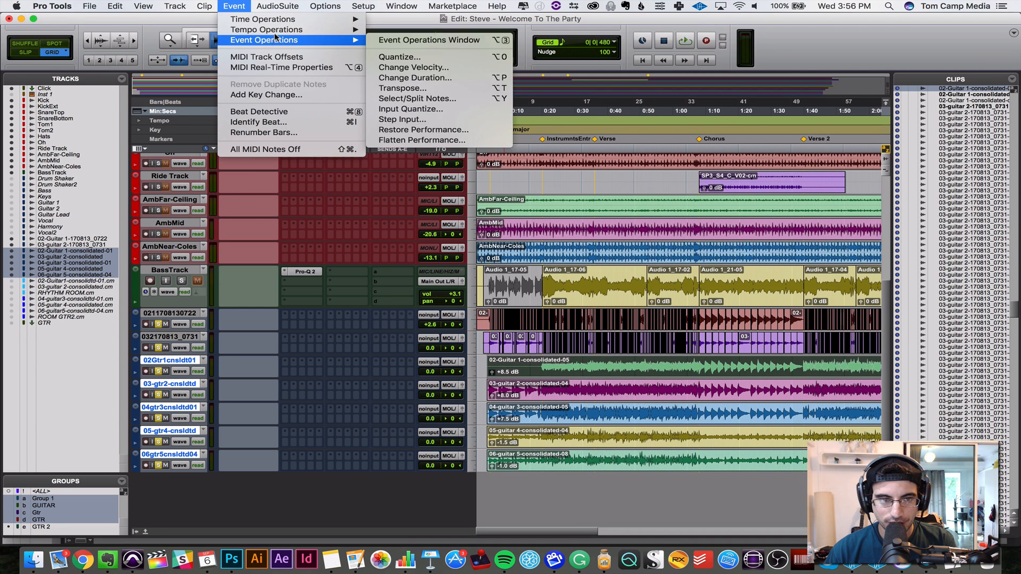
mouse_move(258, 112)
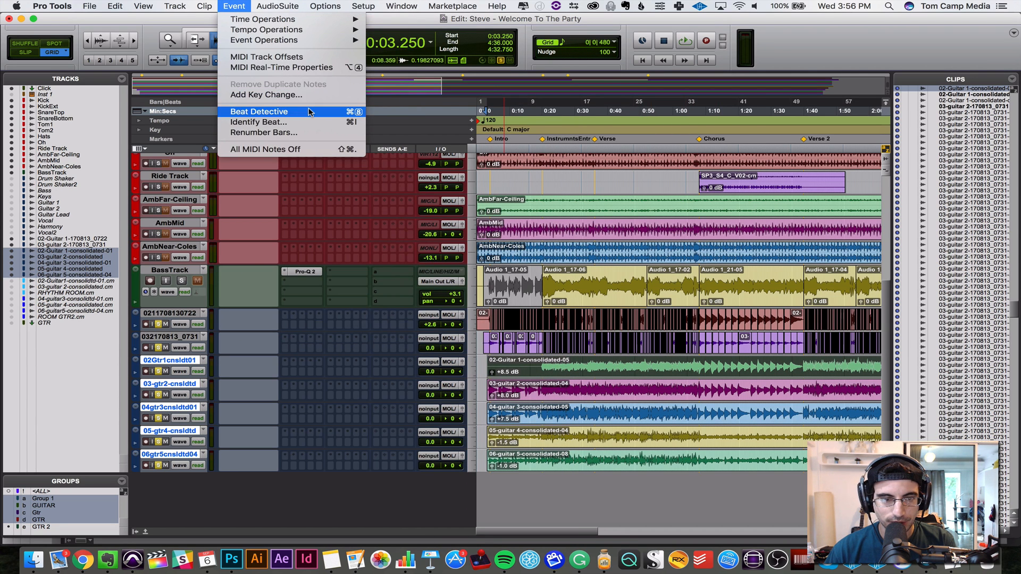
click(258, 112)
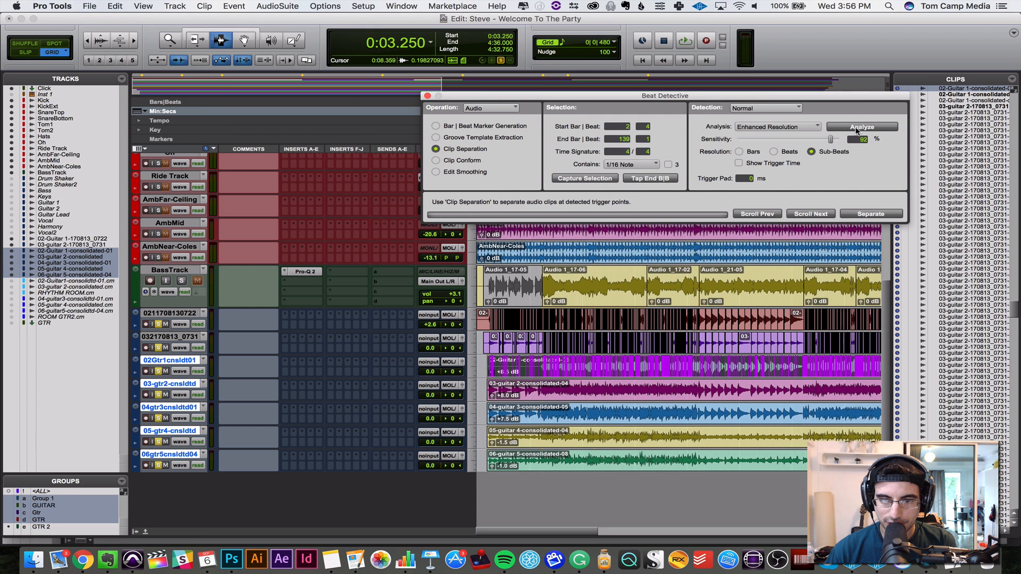
click(862, 126)
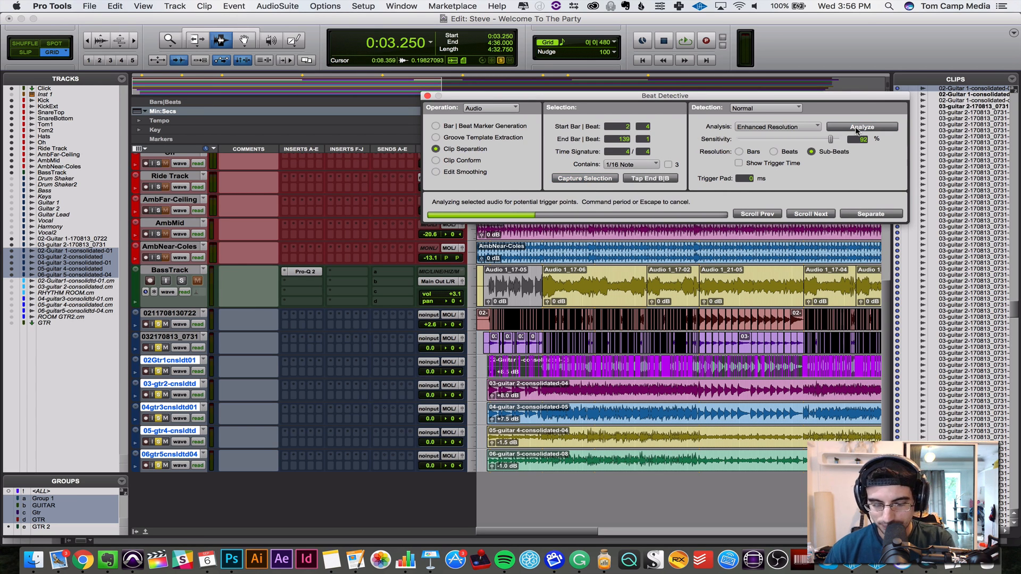
click(863, 126)
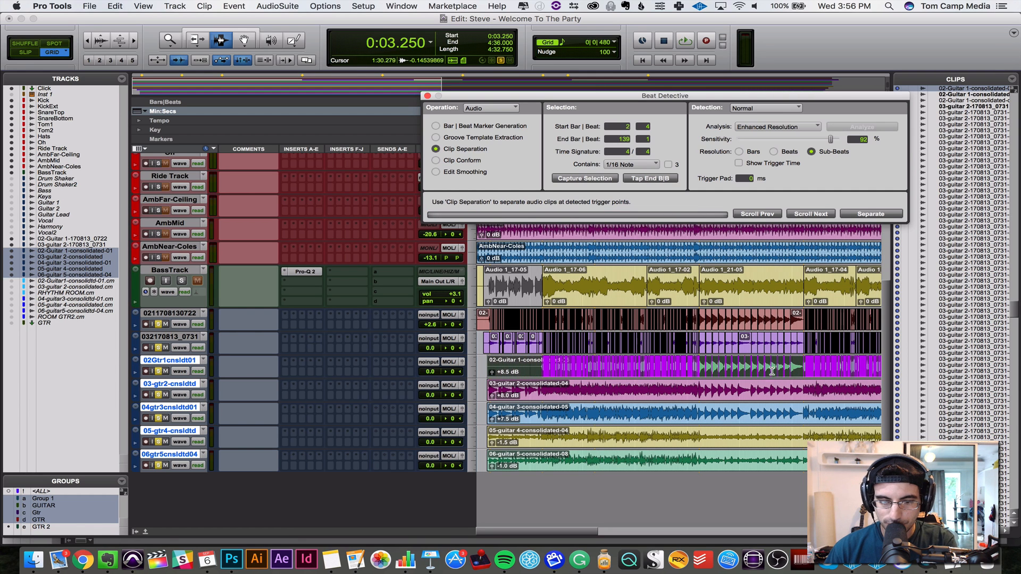
click(860, 126)
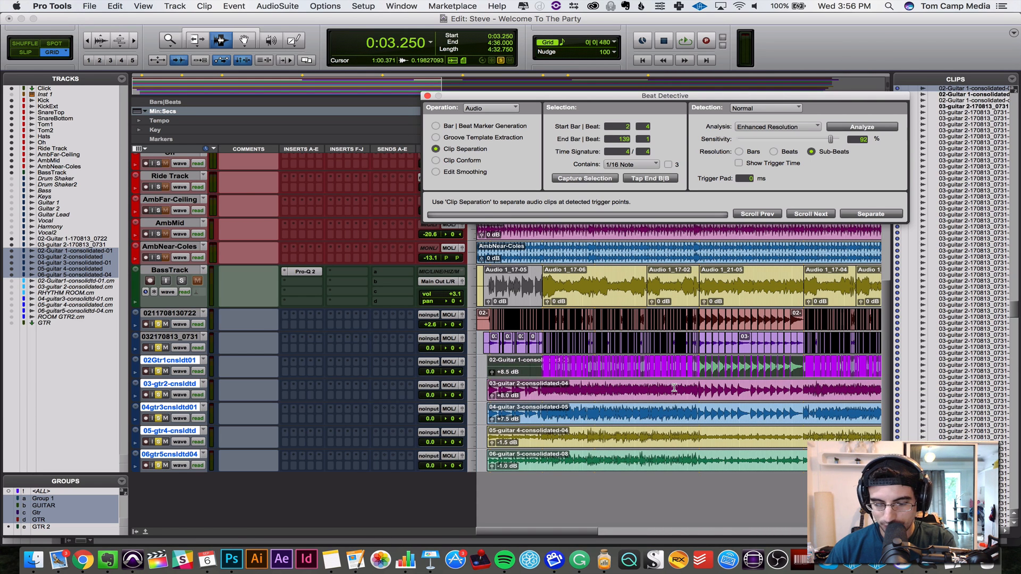
Step: Analyze and separate each guitar track in turn at its detected transients
click(860, 127)
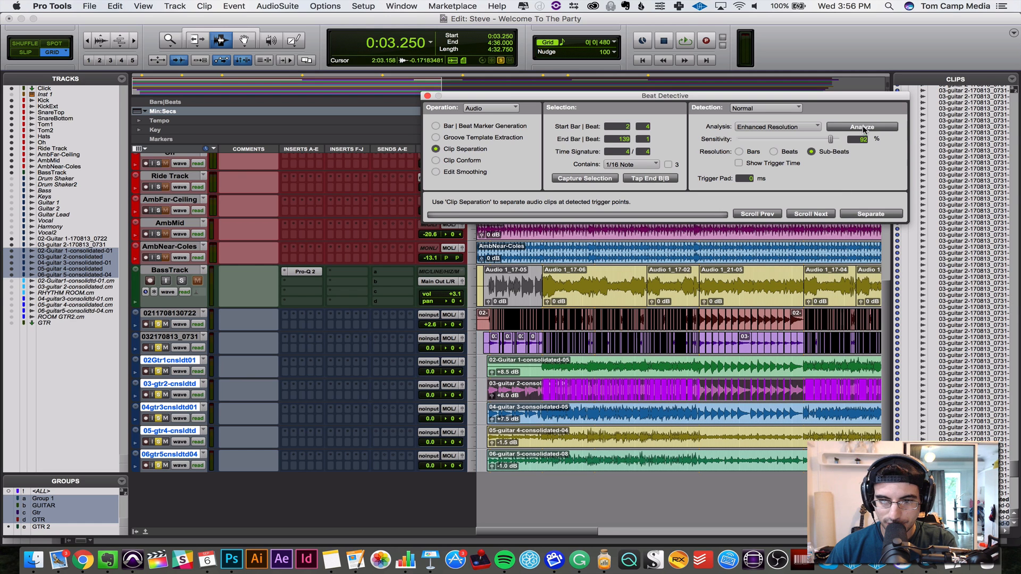
click(861, 127)
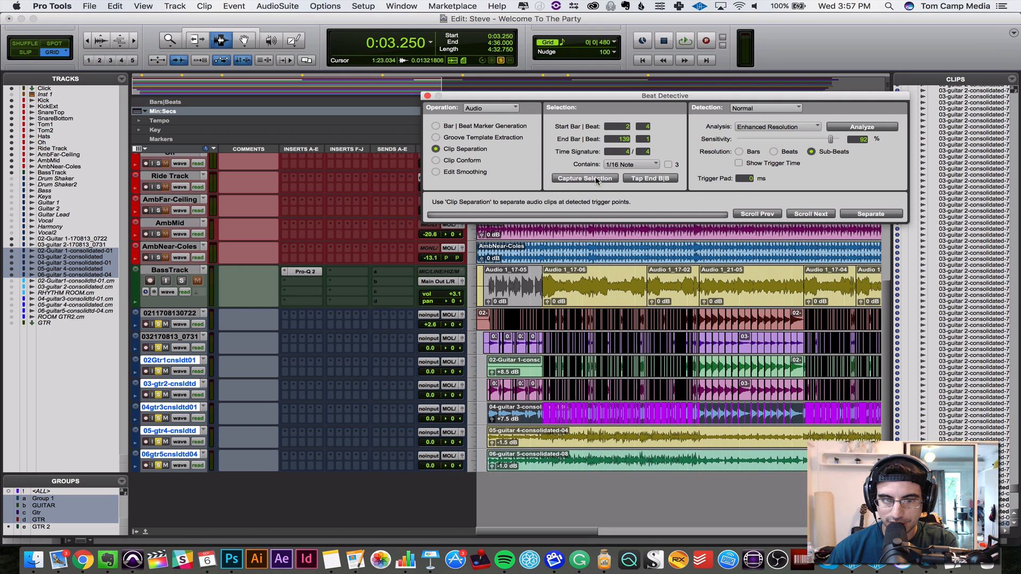
click(861, 126)
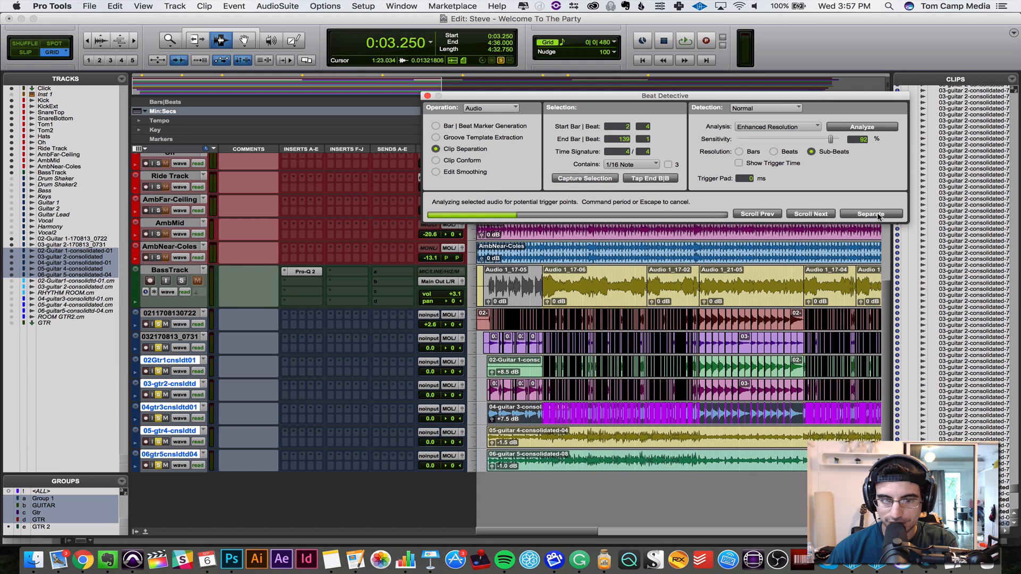
click(871, 214)
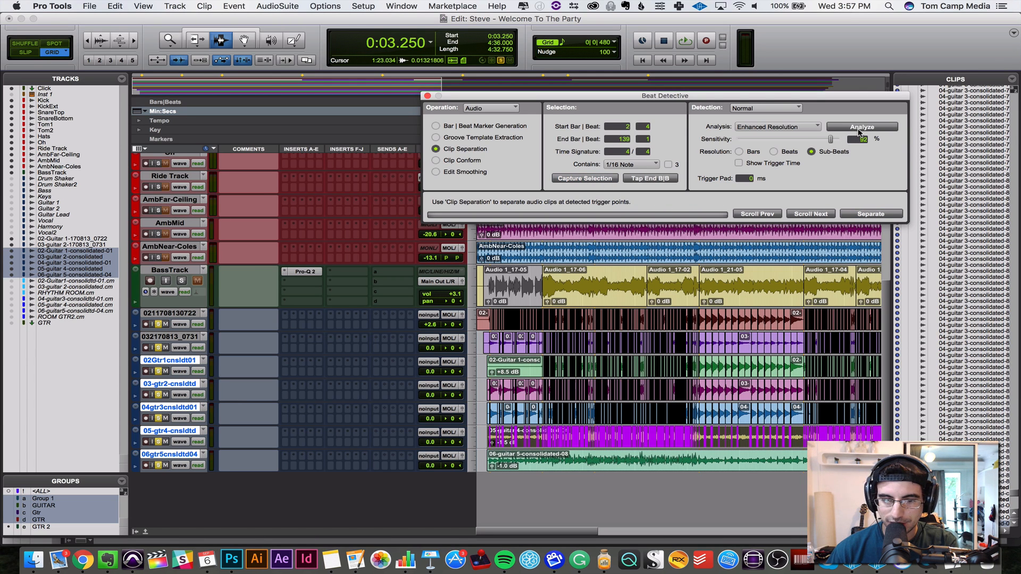
click(860, 127)
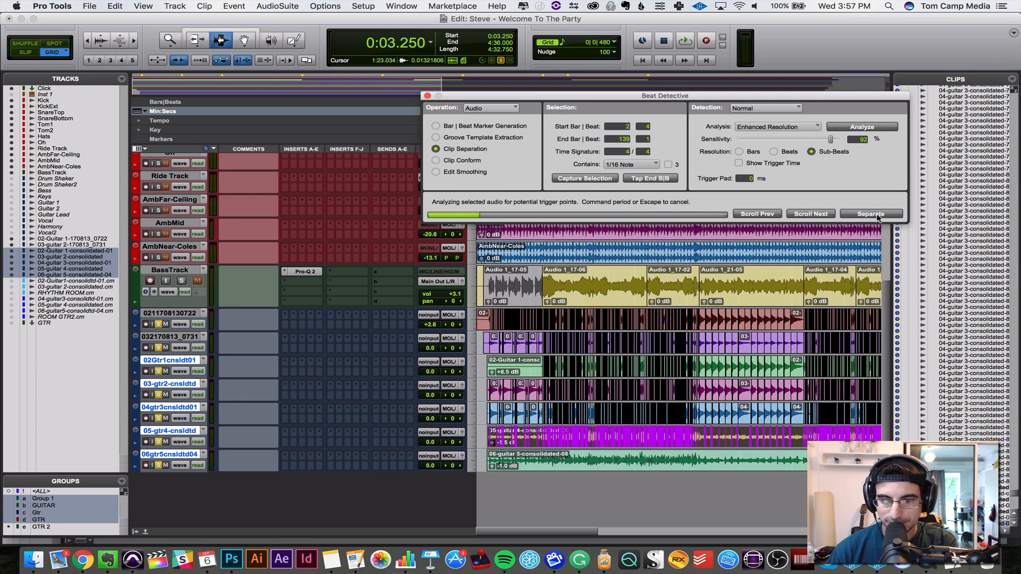
click(860, 127)
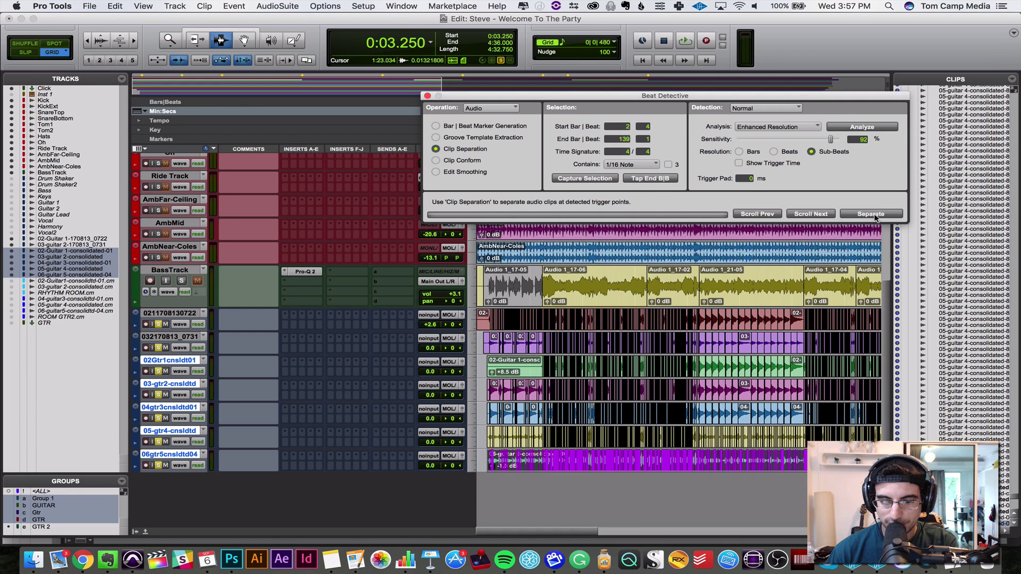
click(860, 127)
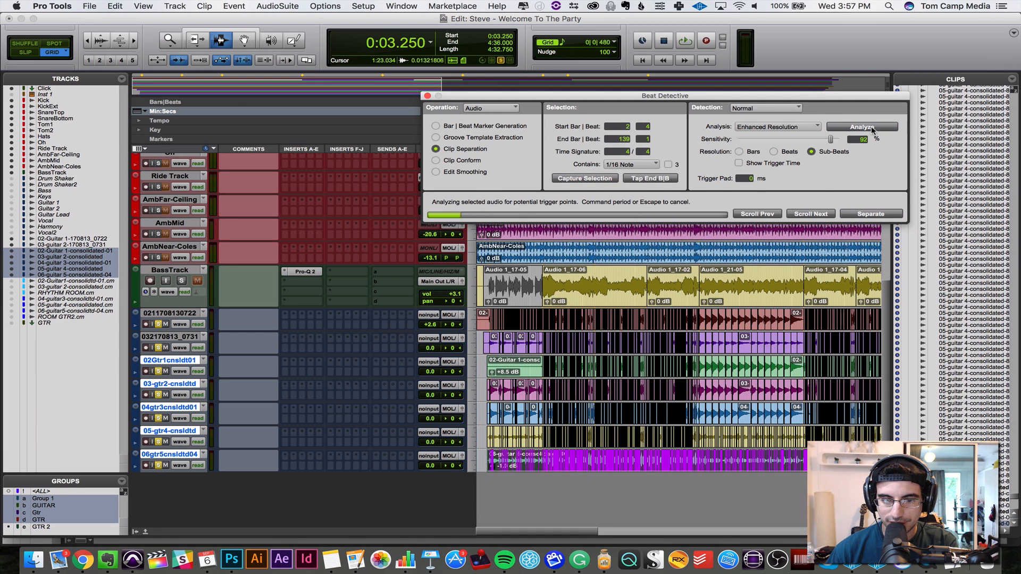
click(860, 126)
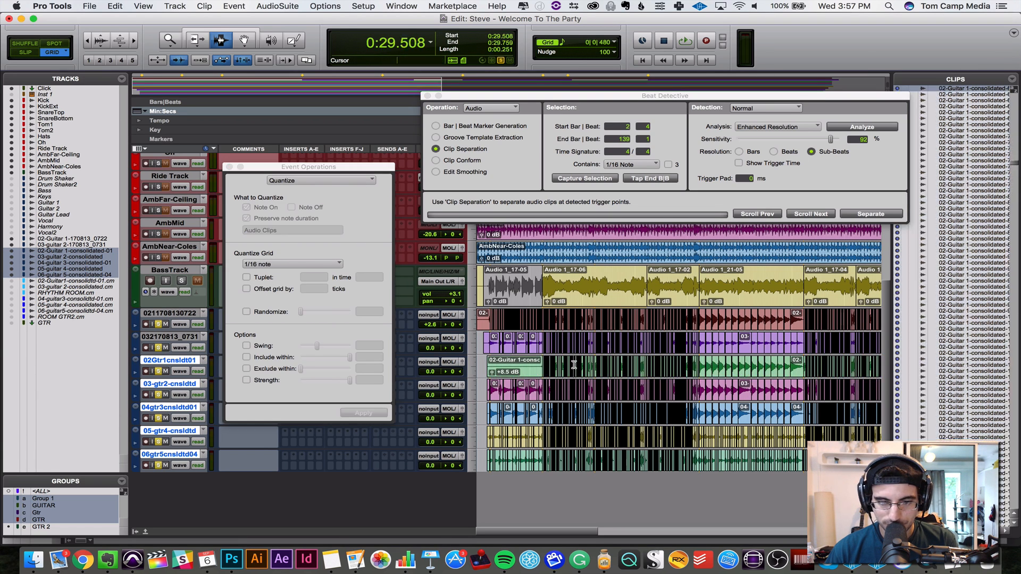
Step: Apply 1/16-note Audio Clips quantize to the first three guitar tracks
click(363, 412)
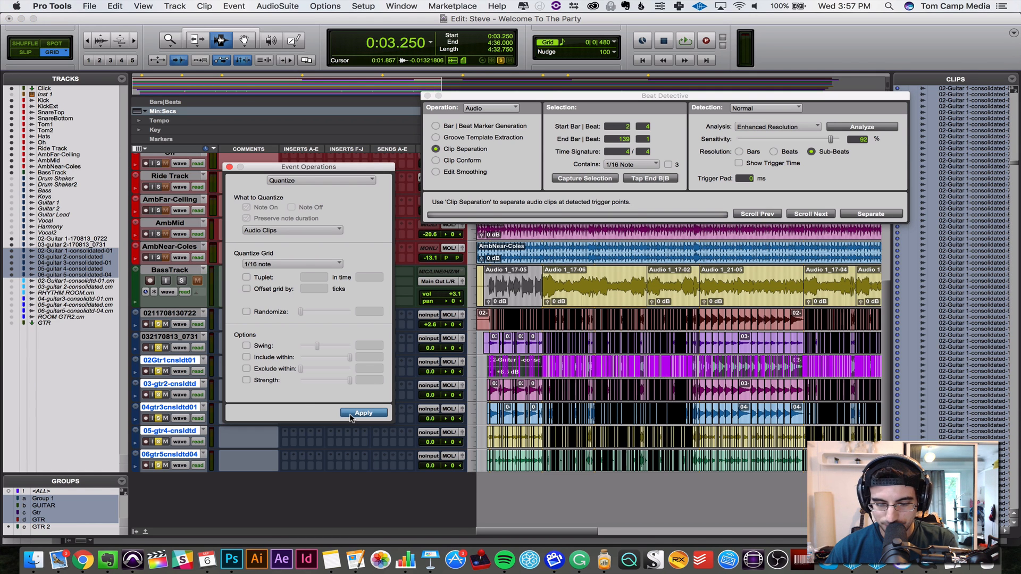
click(361, 414)
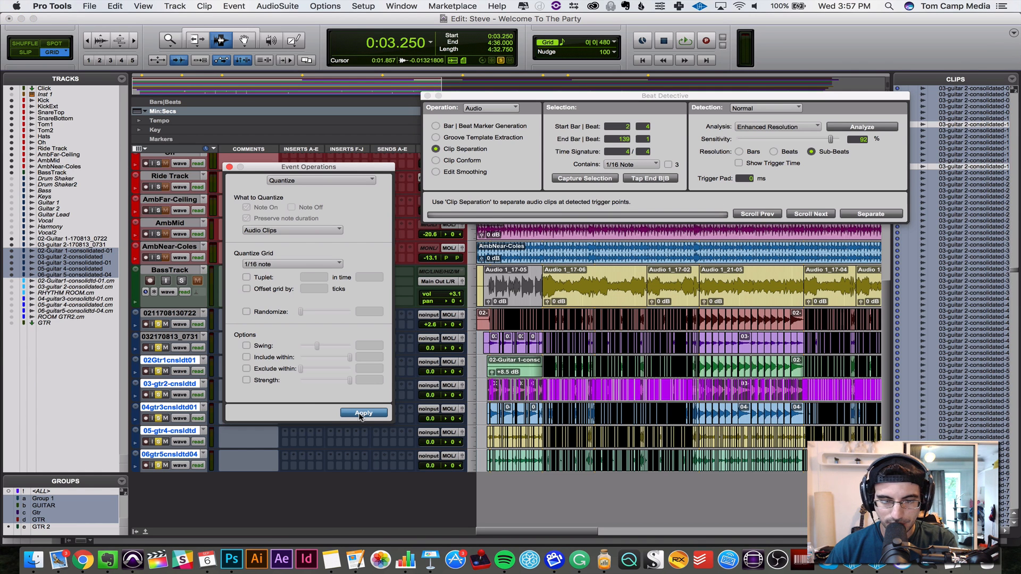
click(364, 413)
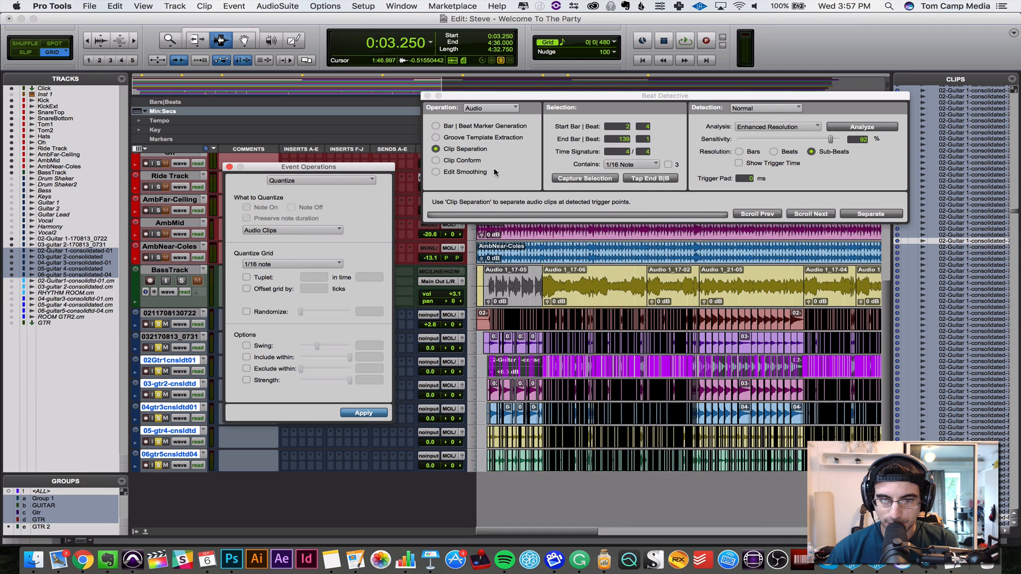
Step: Switch Beat Detective to Edit Smoothing and apply Fill And Crossfade at 5 ms to each guitar track
click(436, 172)
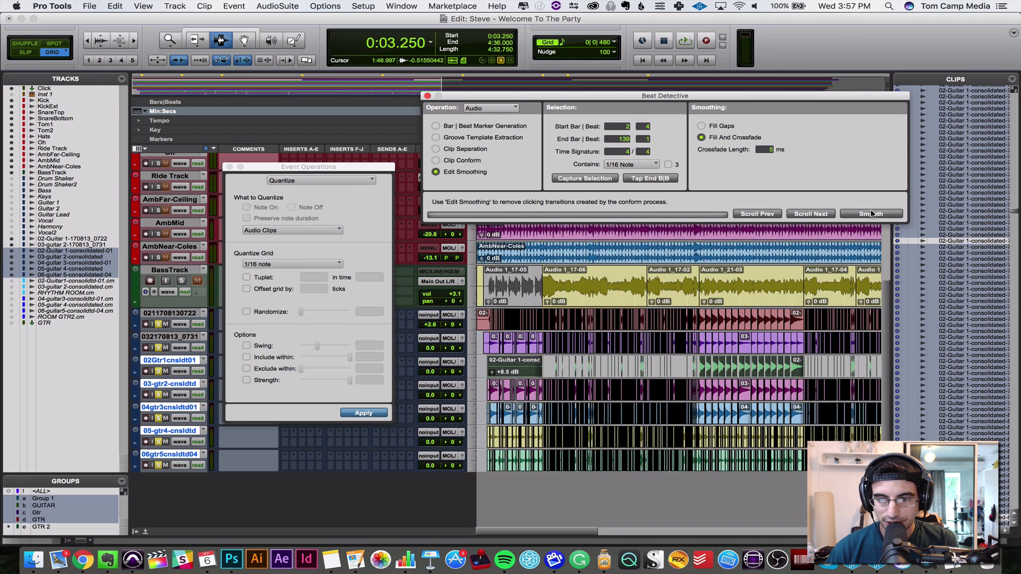
click(871, 214)
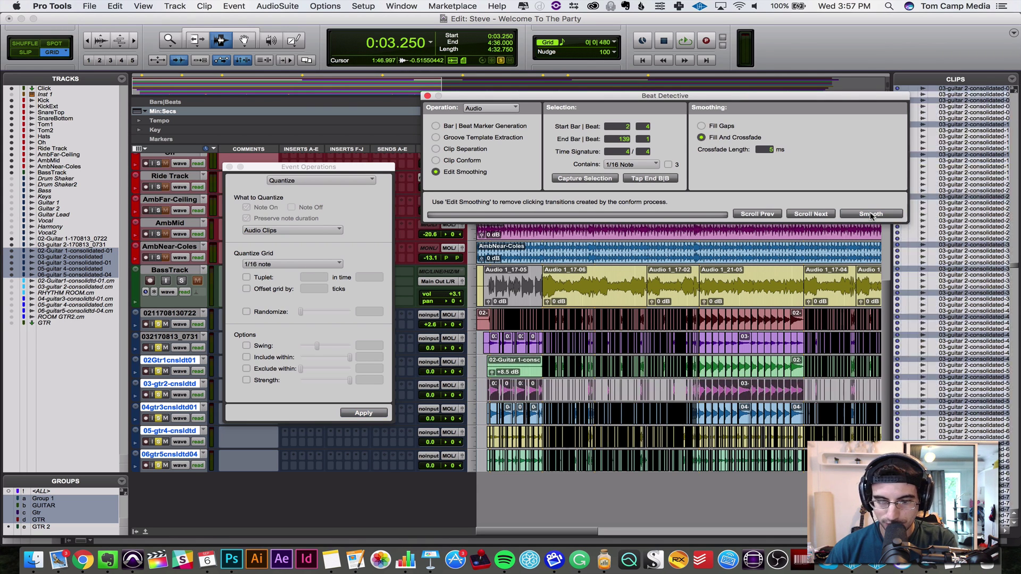
click(871, 213)
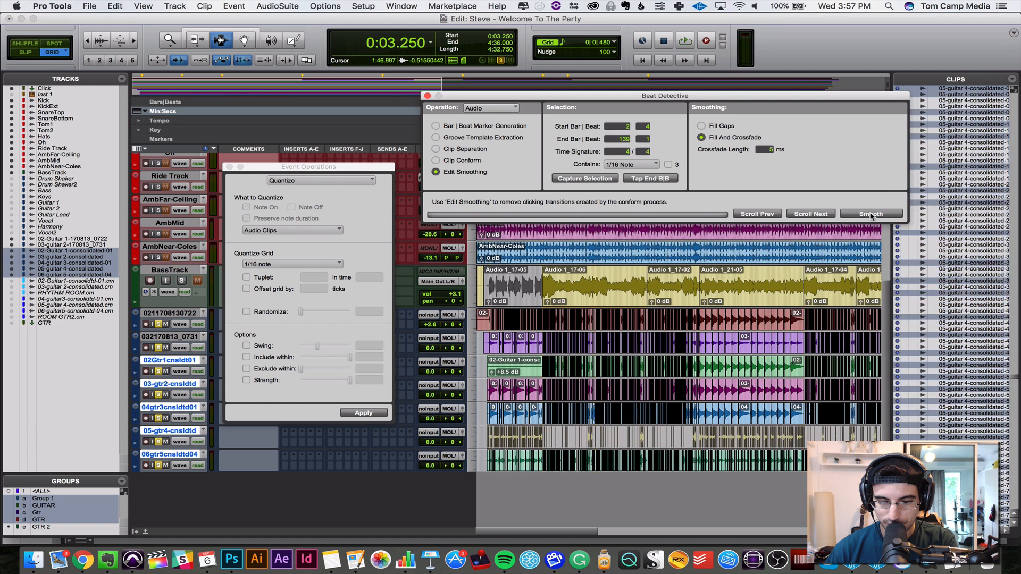
click(871, 214)
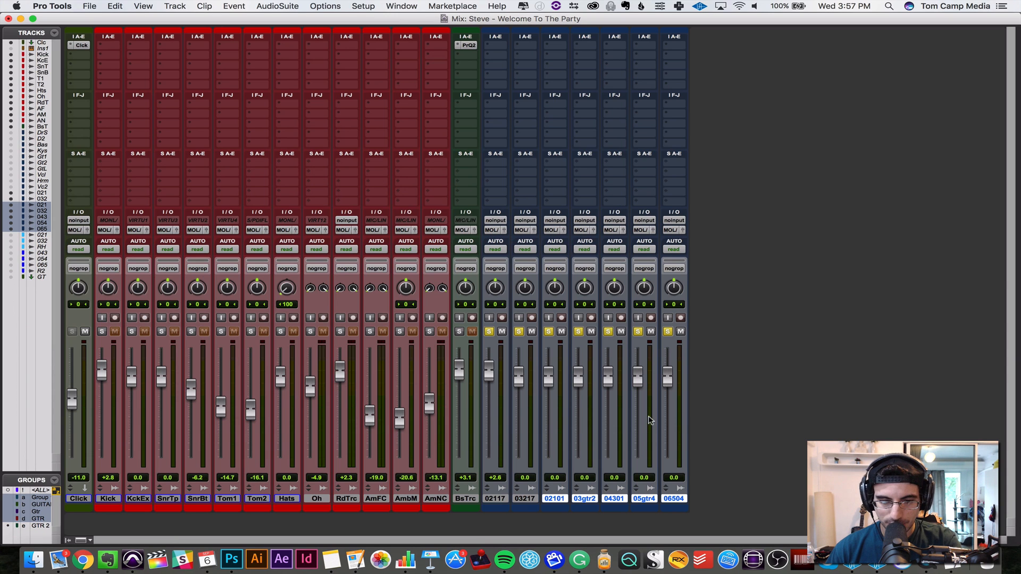
mouse_move(483, 372)
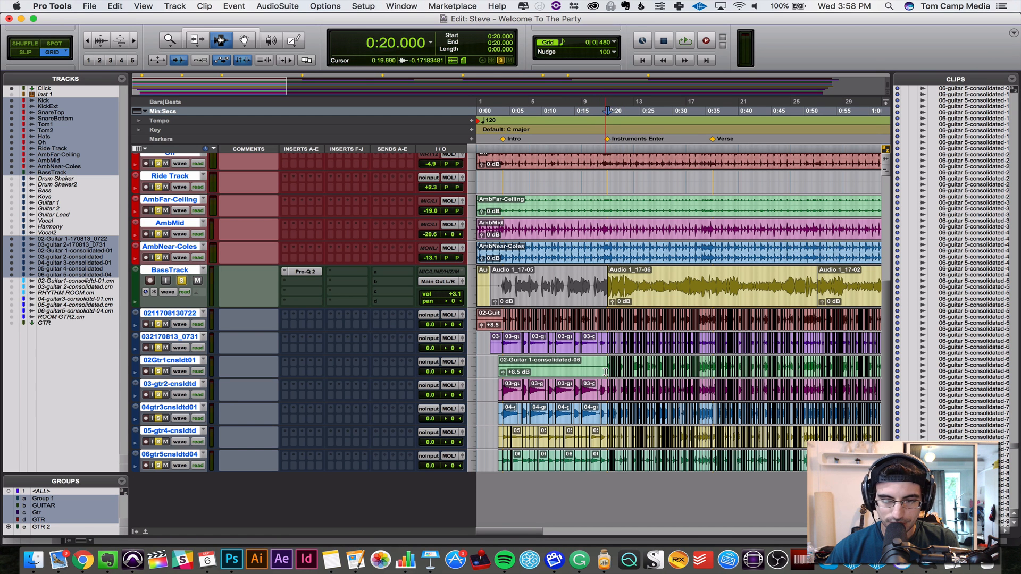
Step: Return to the Edit window to inspect the edited guitar clips at the intro
click(613, 42)
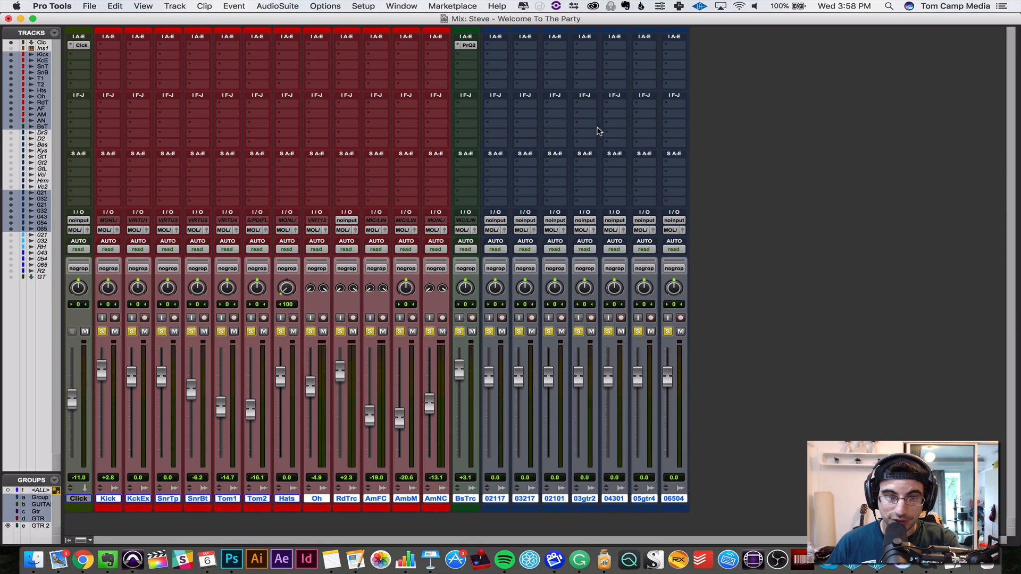
mouse_move(716, 274)
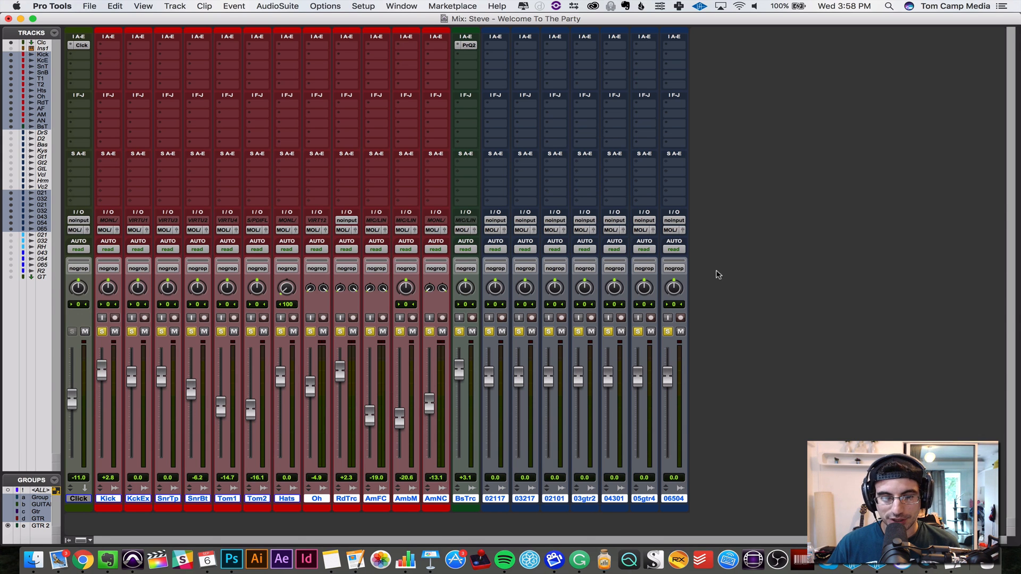
mouse_move(732, 209)
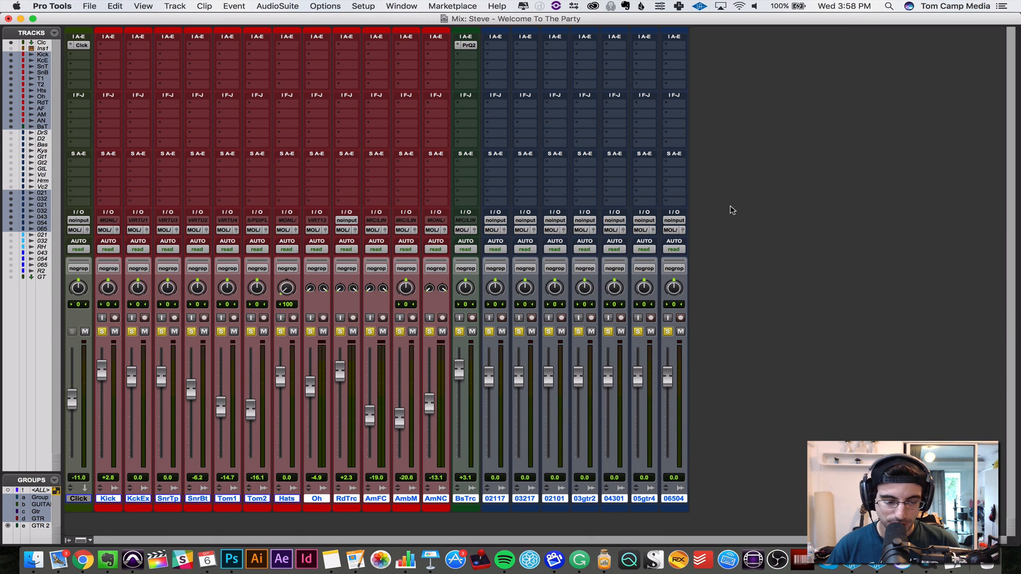